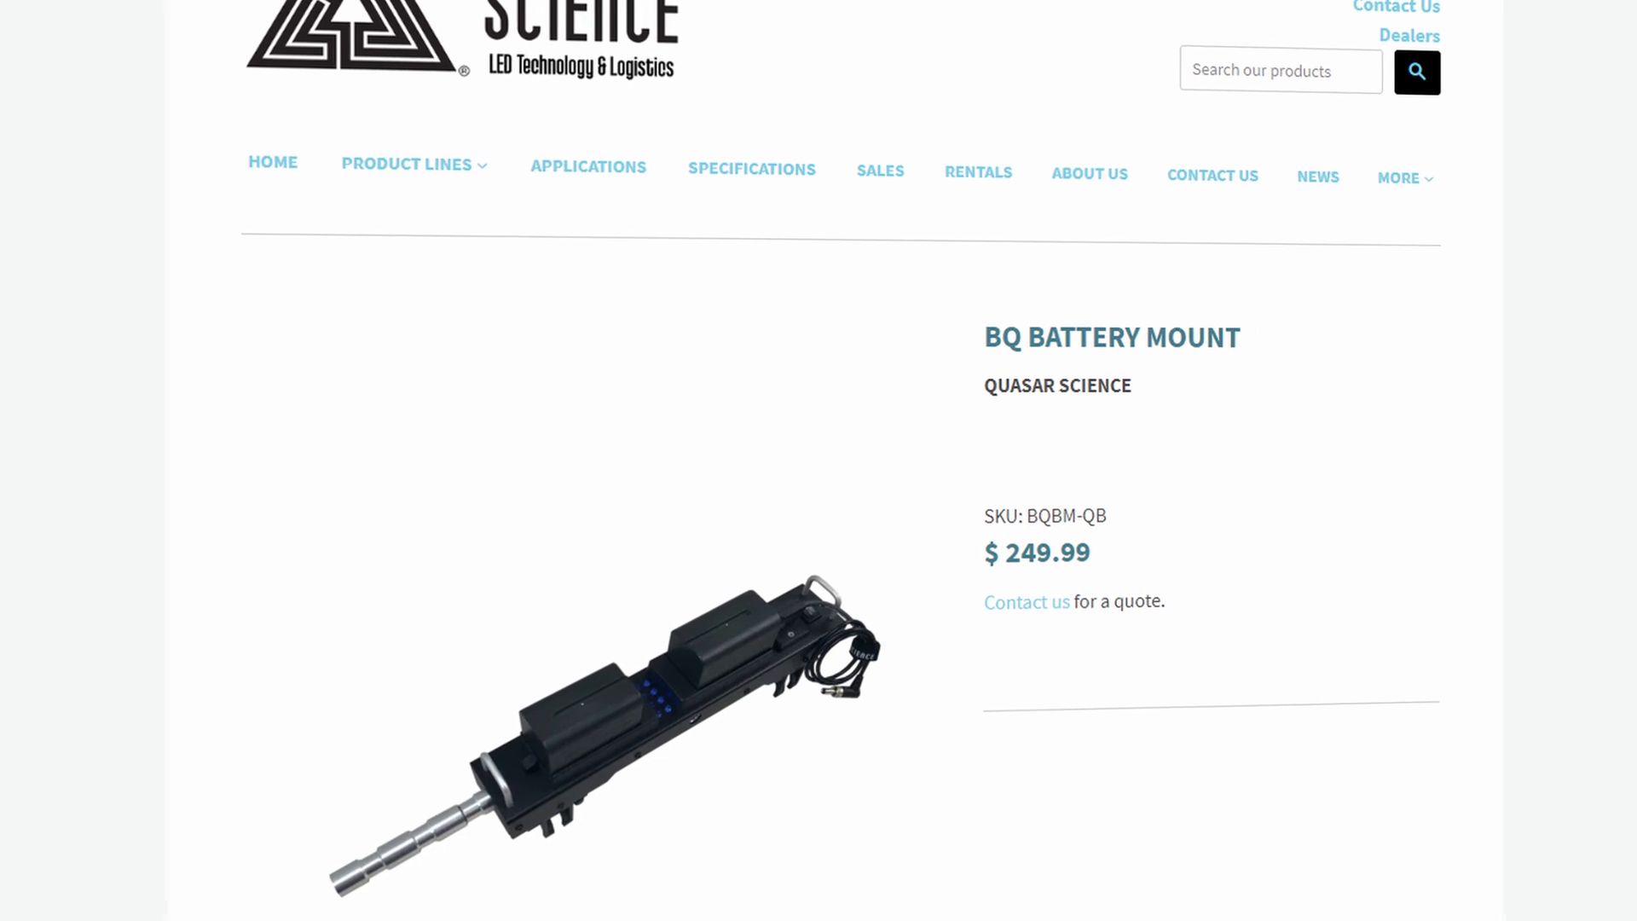
scroll("down", 3)
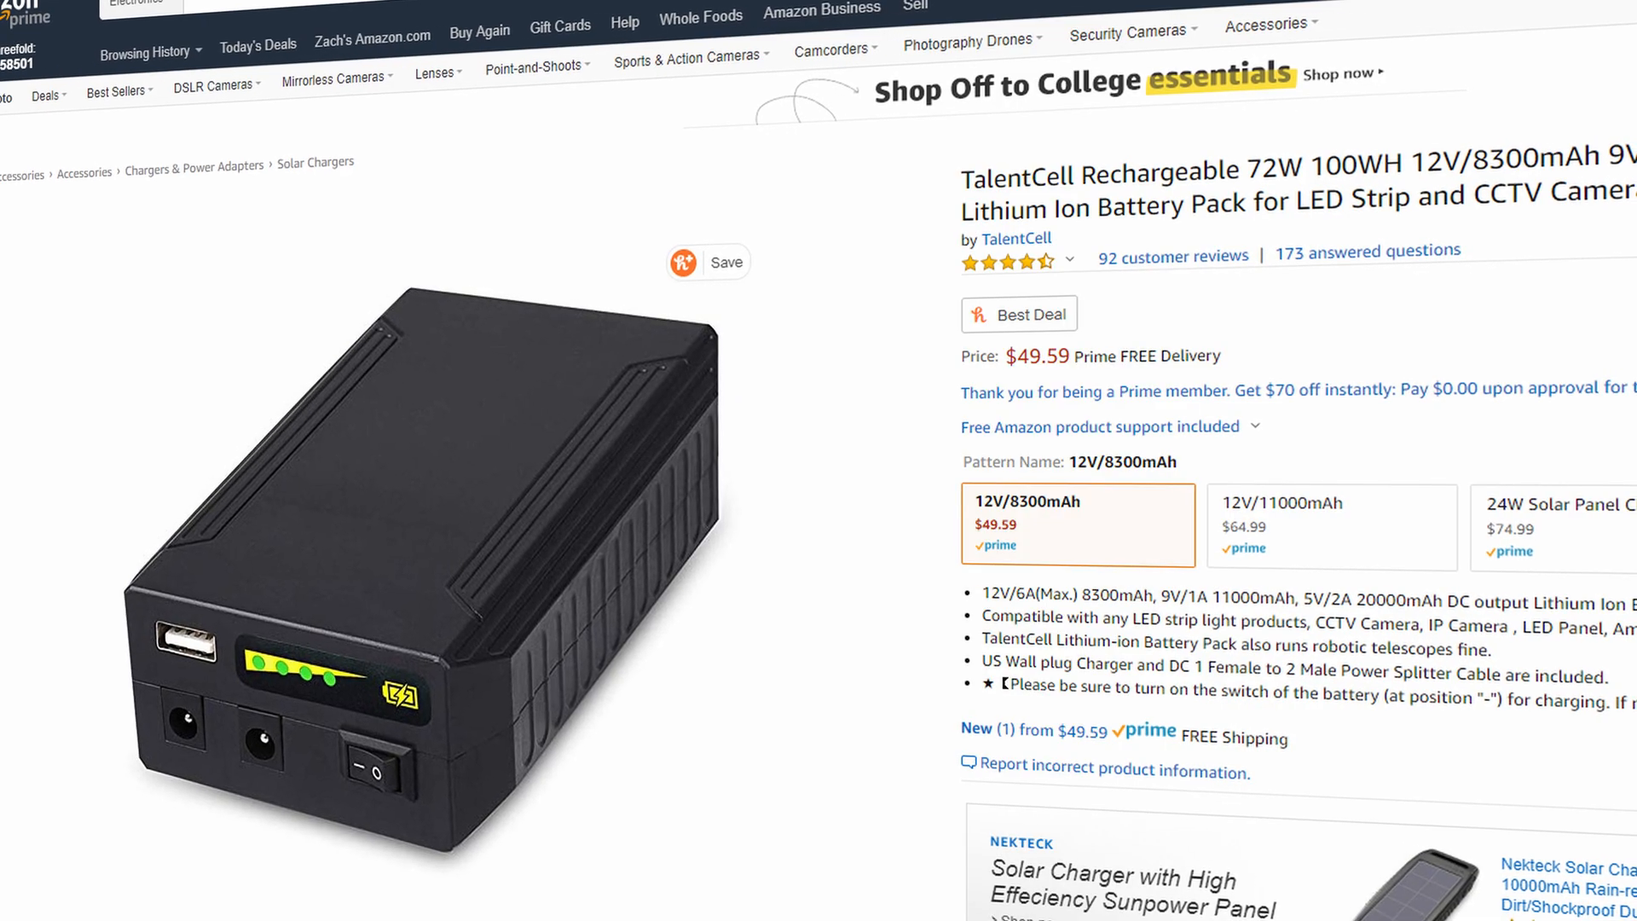
scroll("down", 3)
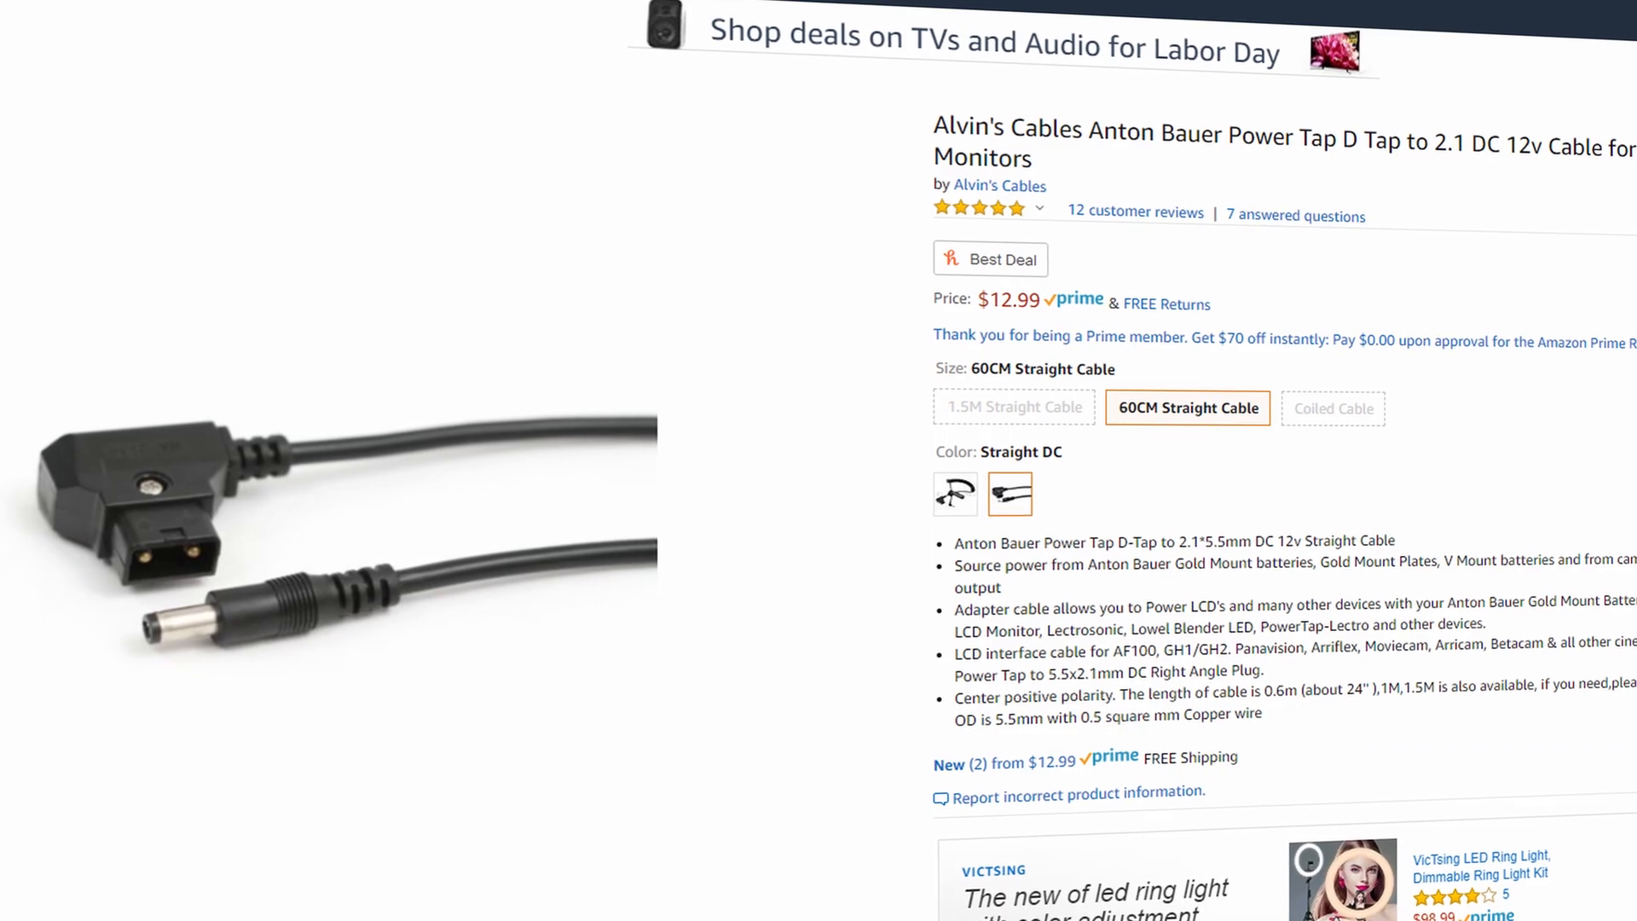
scroll("down", 3)
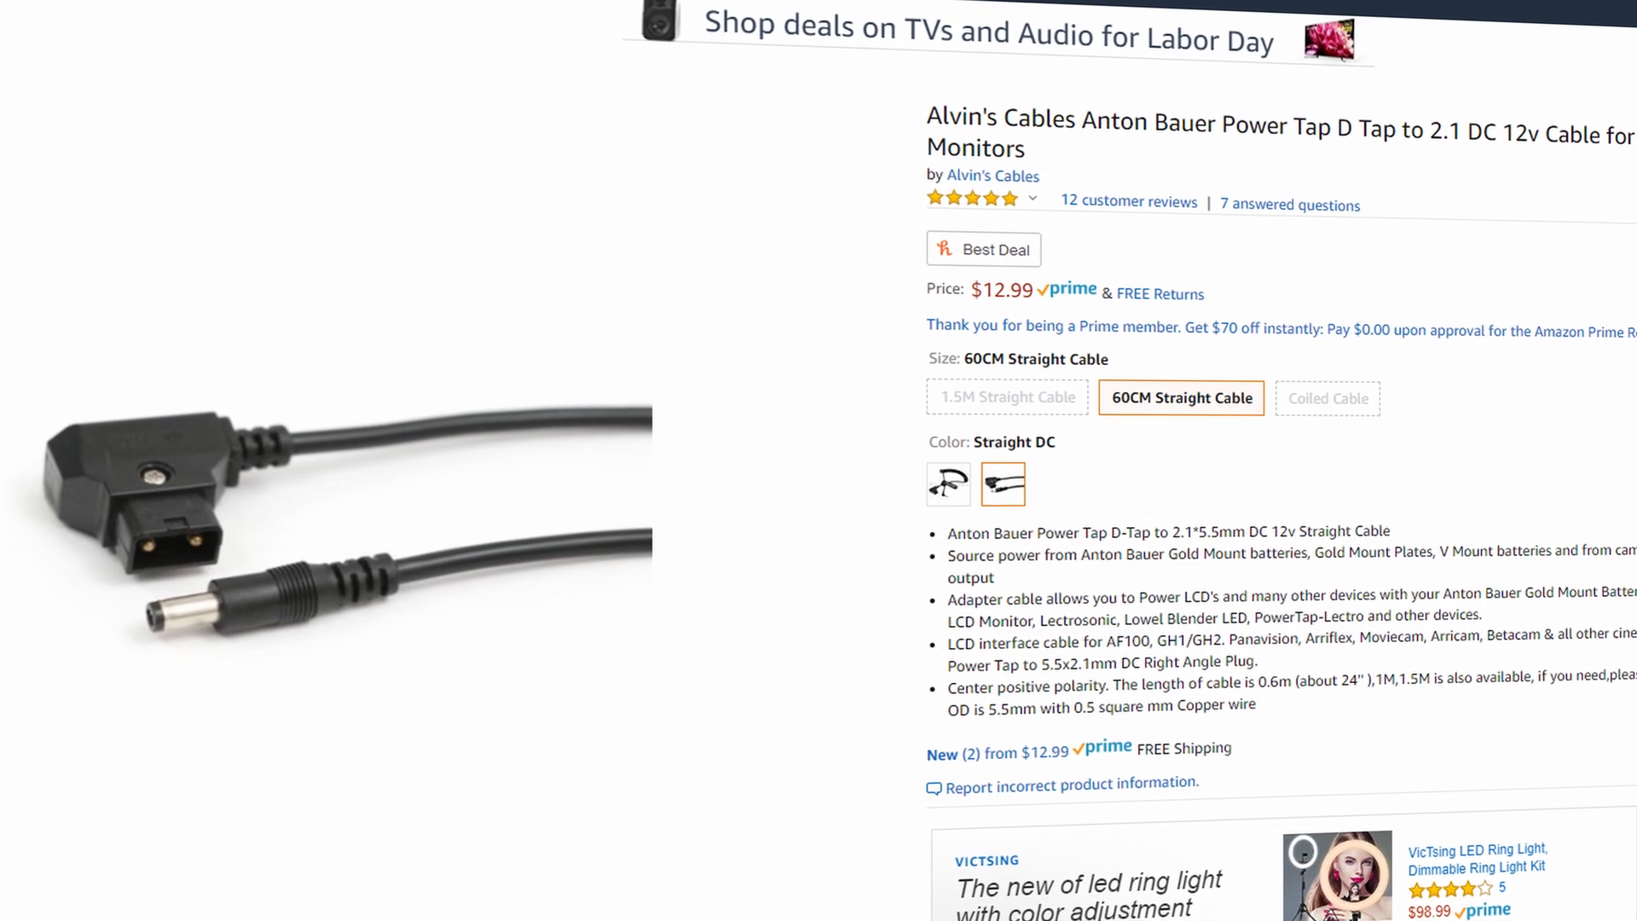